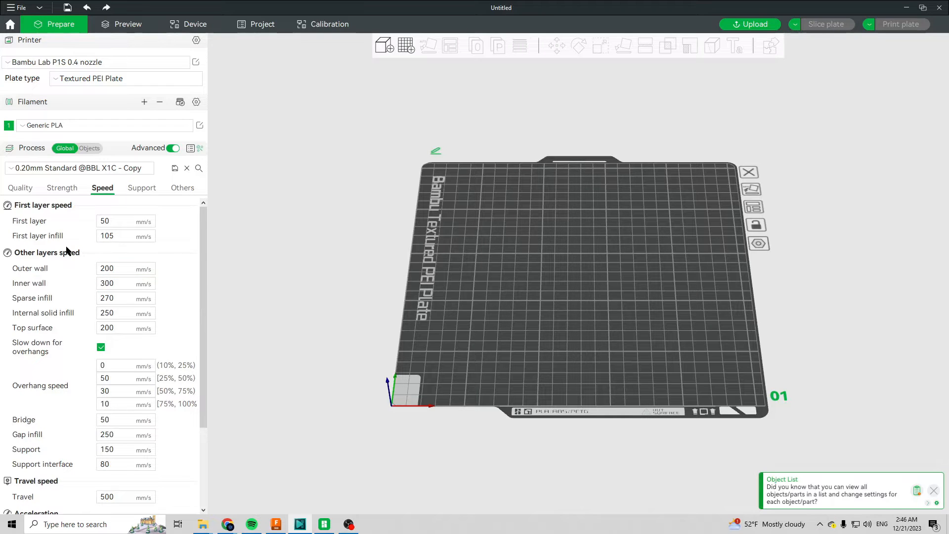
Step: Set the first layer infill speed to 105 mm/s and review the remaining speed values
click(125, 235)
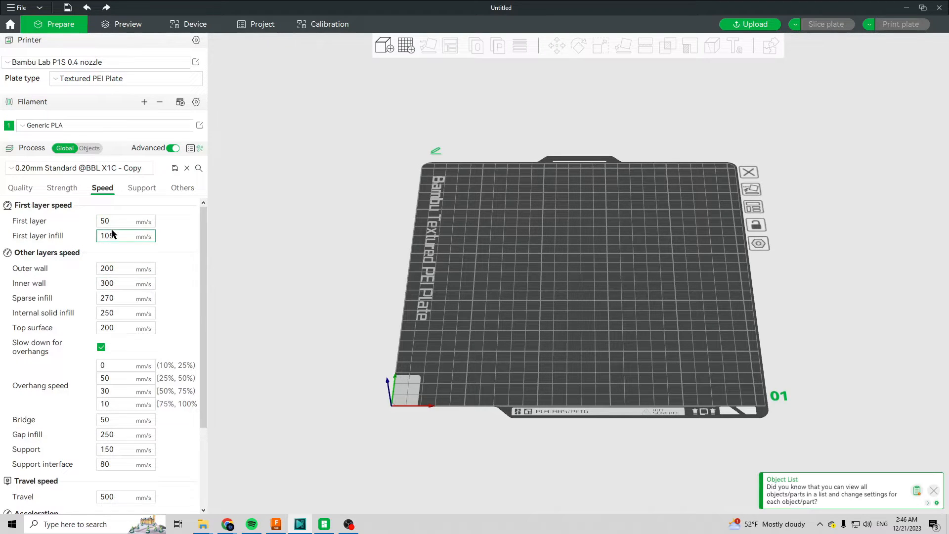
text(105)
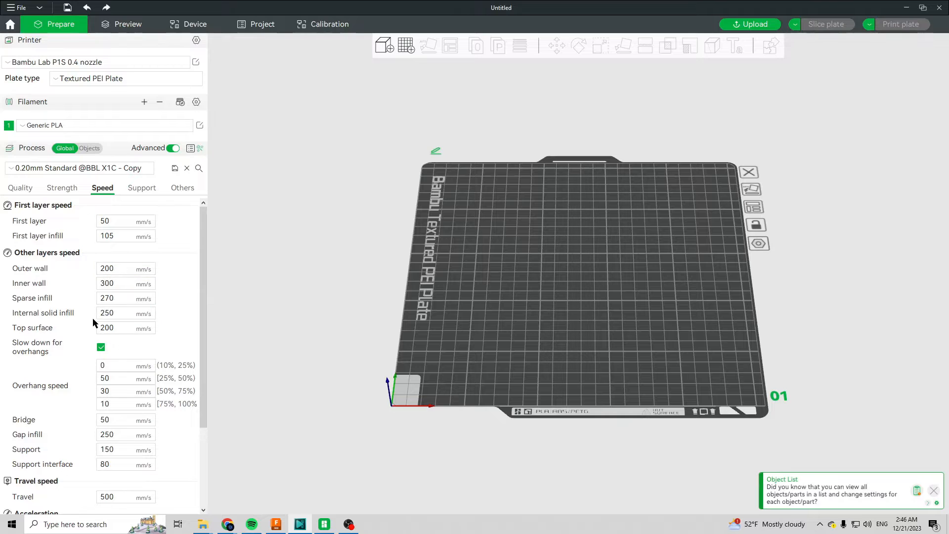
scroll(down, 3)
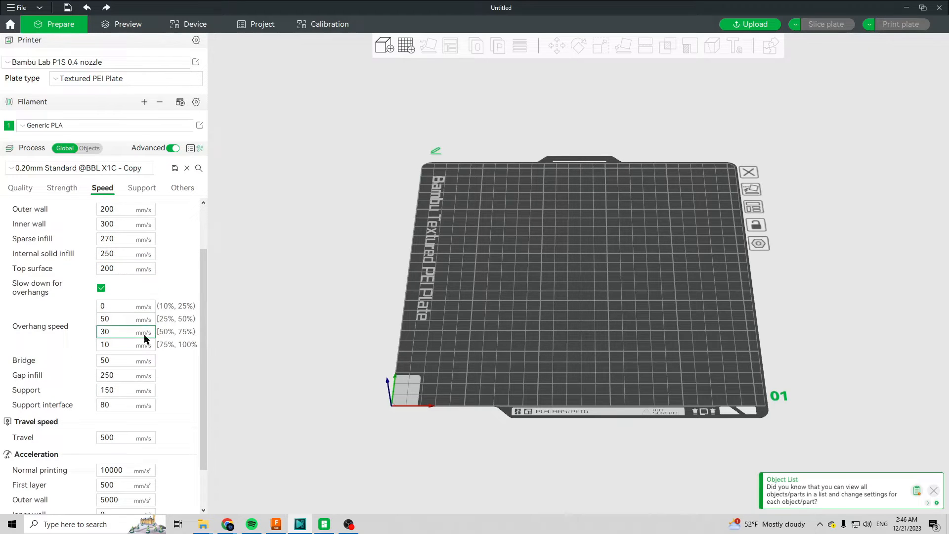